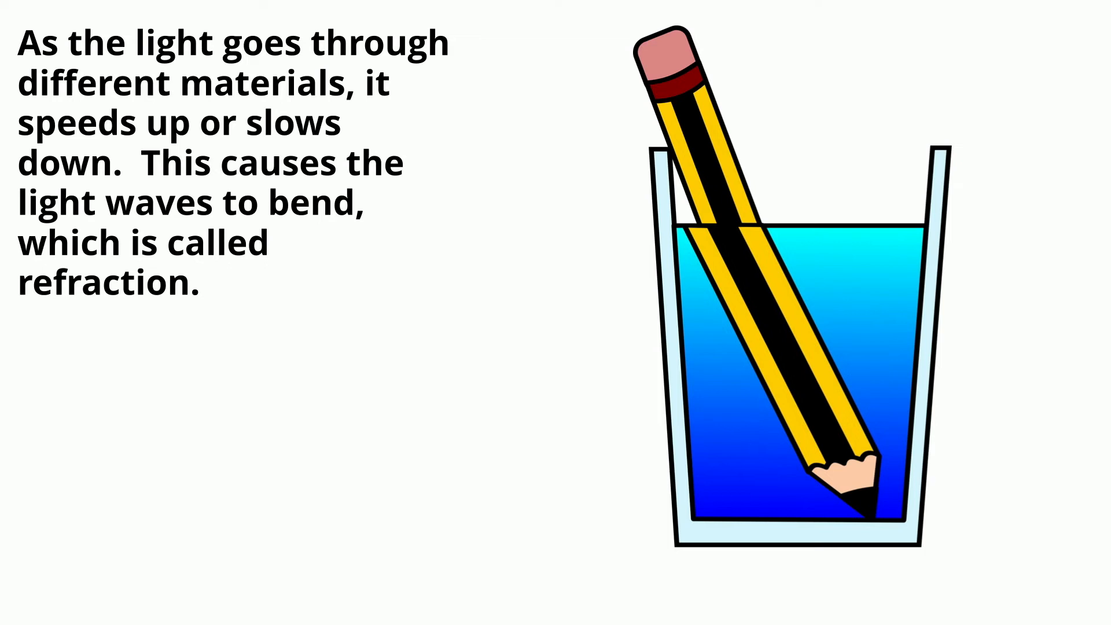
{"action": "key", "text": "Right"}
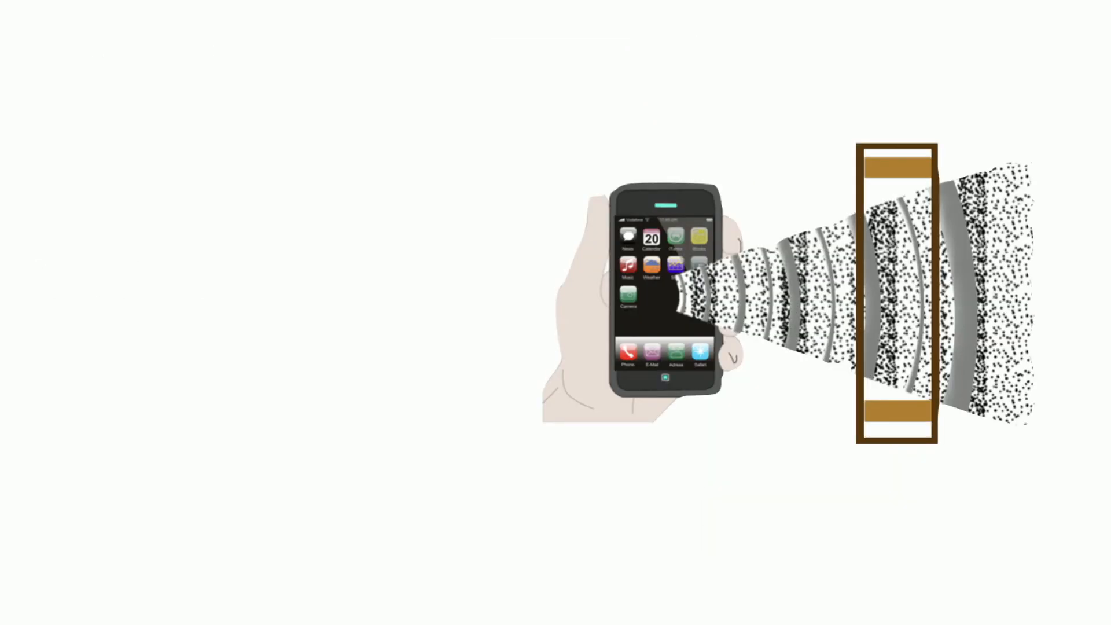